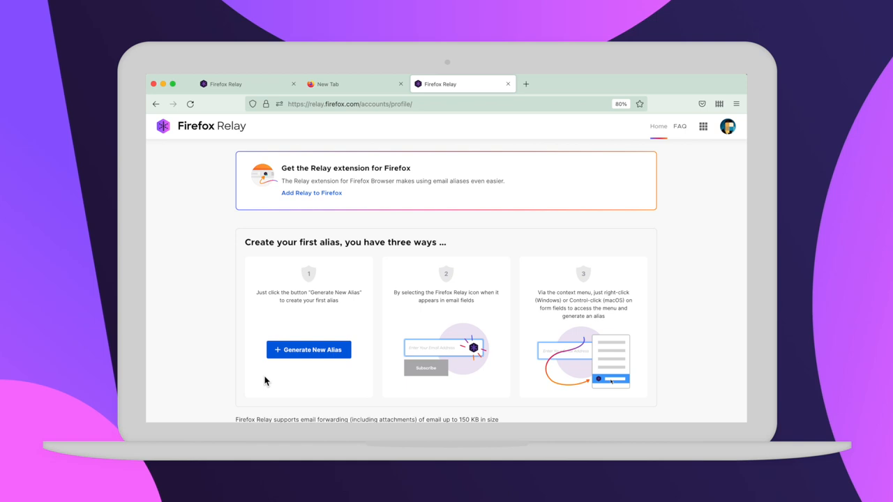
Step: Generate the first Firefox Relay email alias from the Relay profile page
click(309, 350)
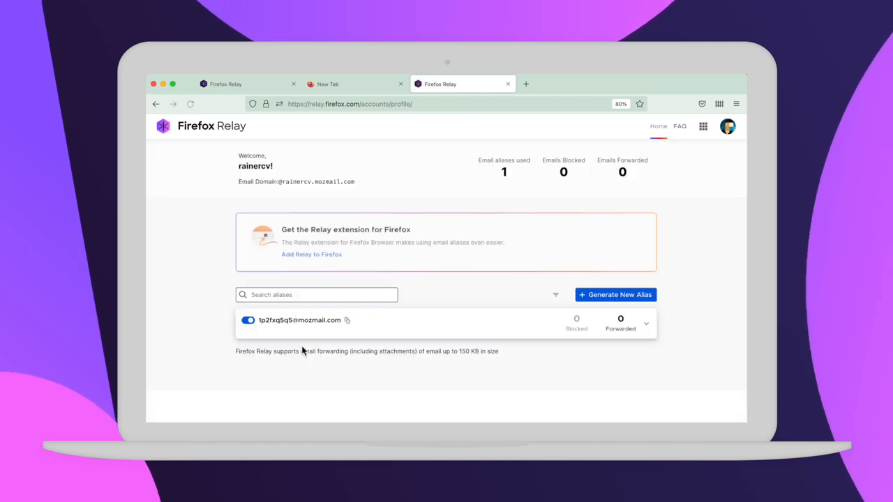
click(347, 320)
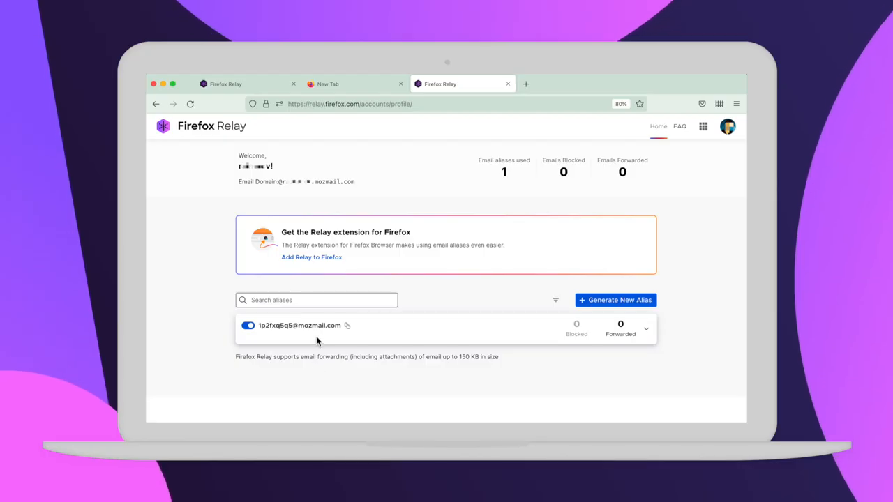
click(311, 256)
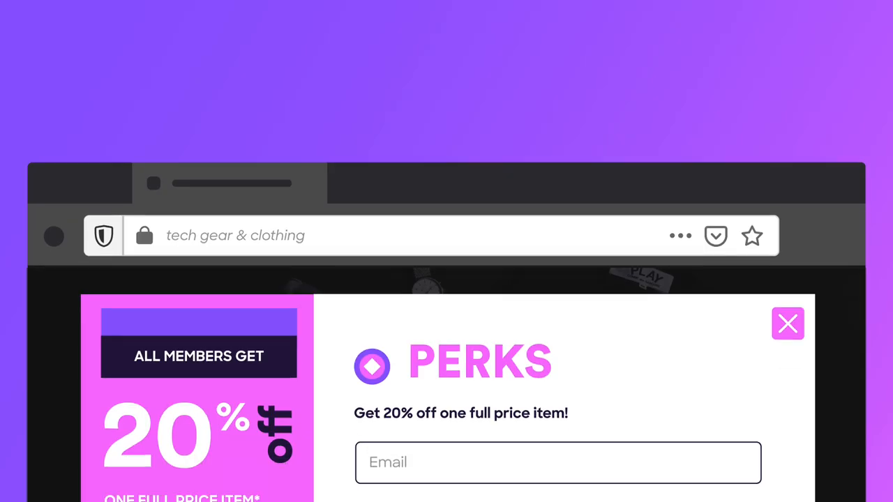
right_click(558, 462)
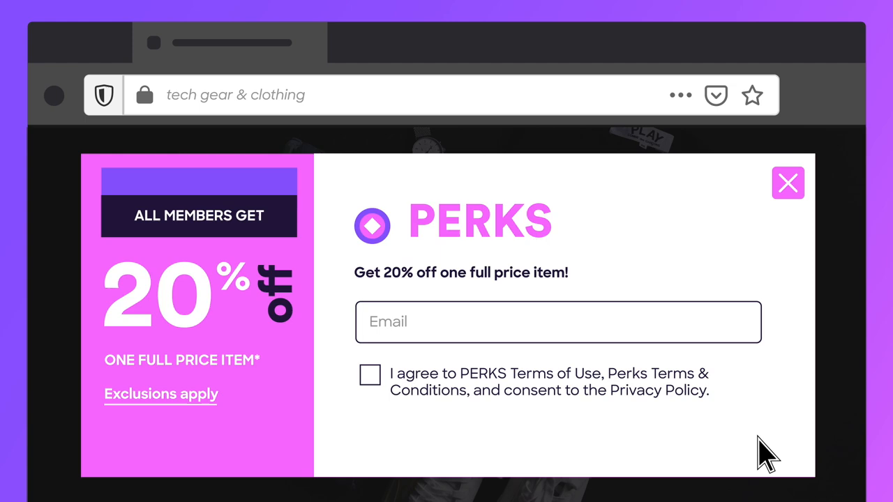
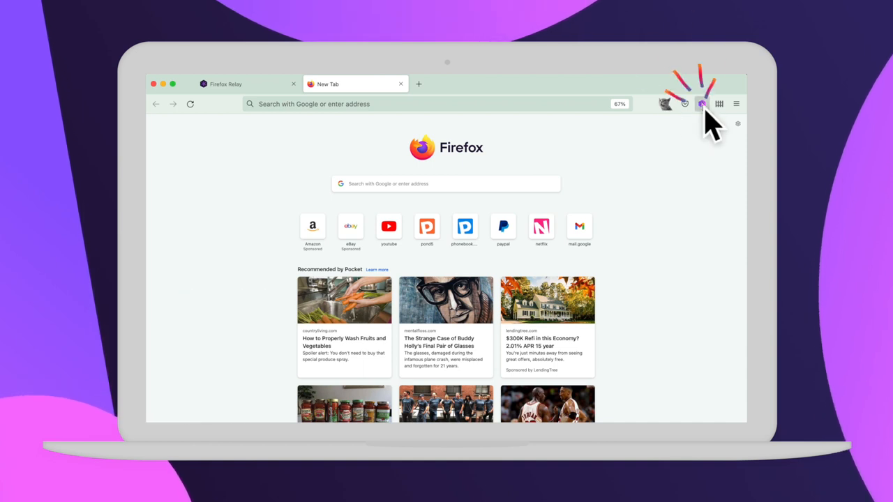
click(702, 103)
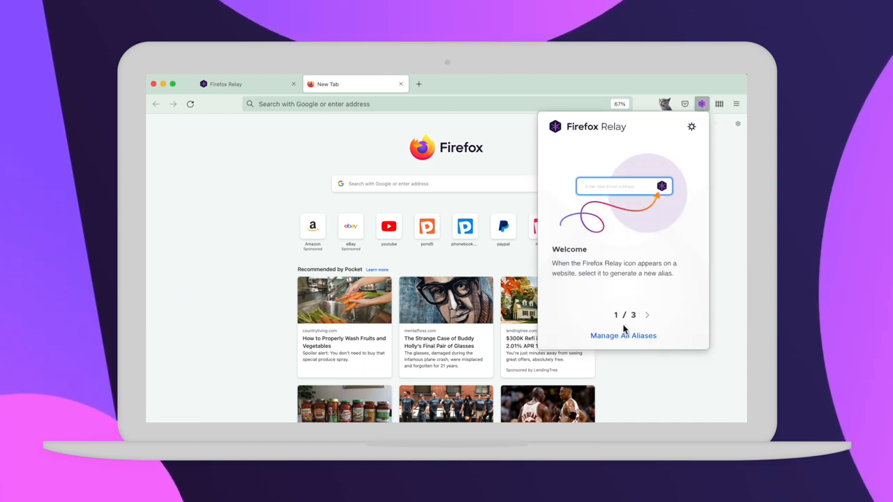
click(623, 336)
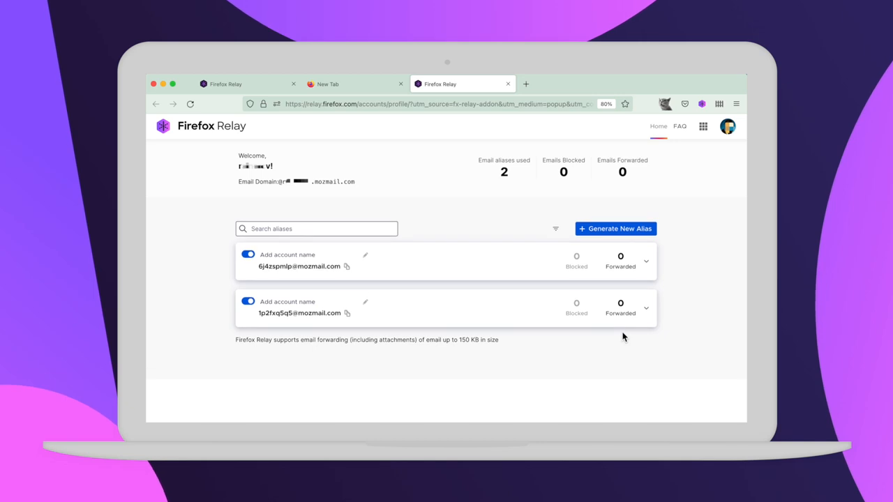
click(646, 261)
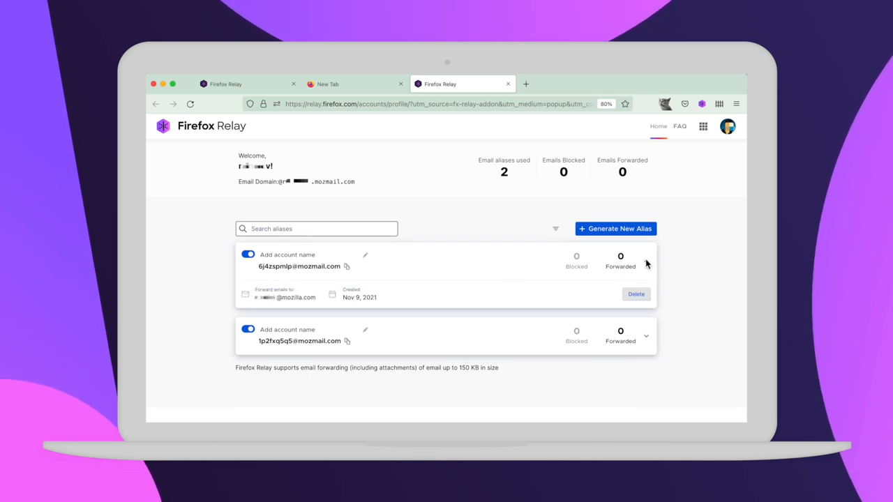